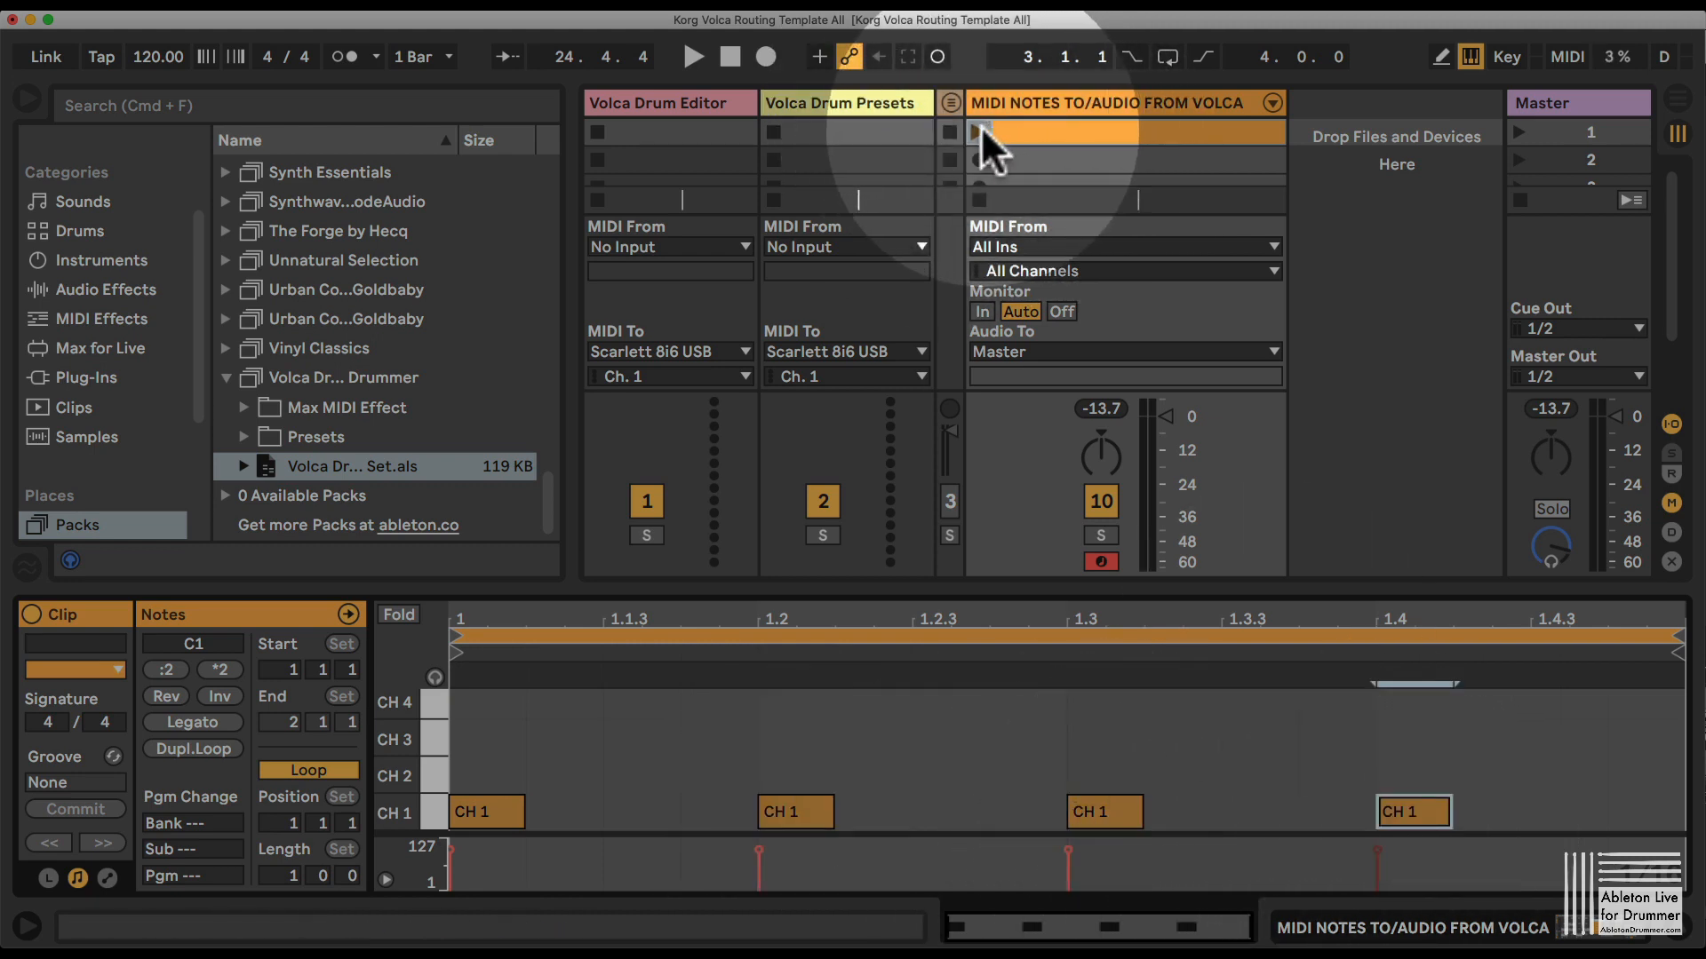
- Launch the first clip on the MIDI NOTES TO/AUDIO FROM VOLCA track so the Volca plays
left_click(691, 55)
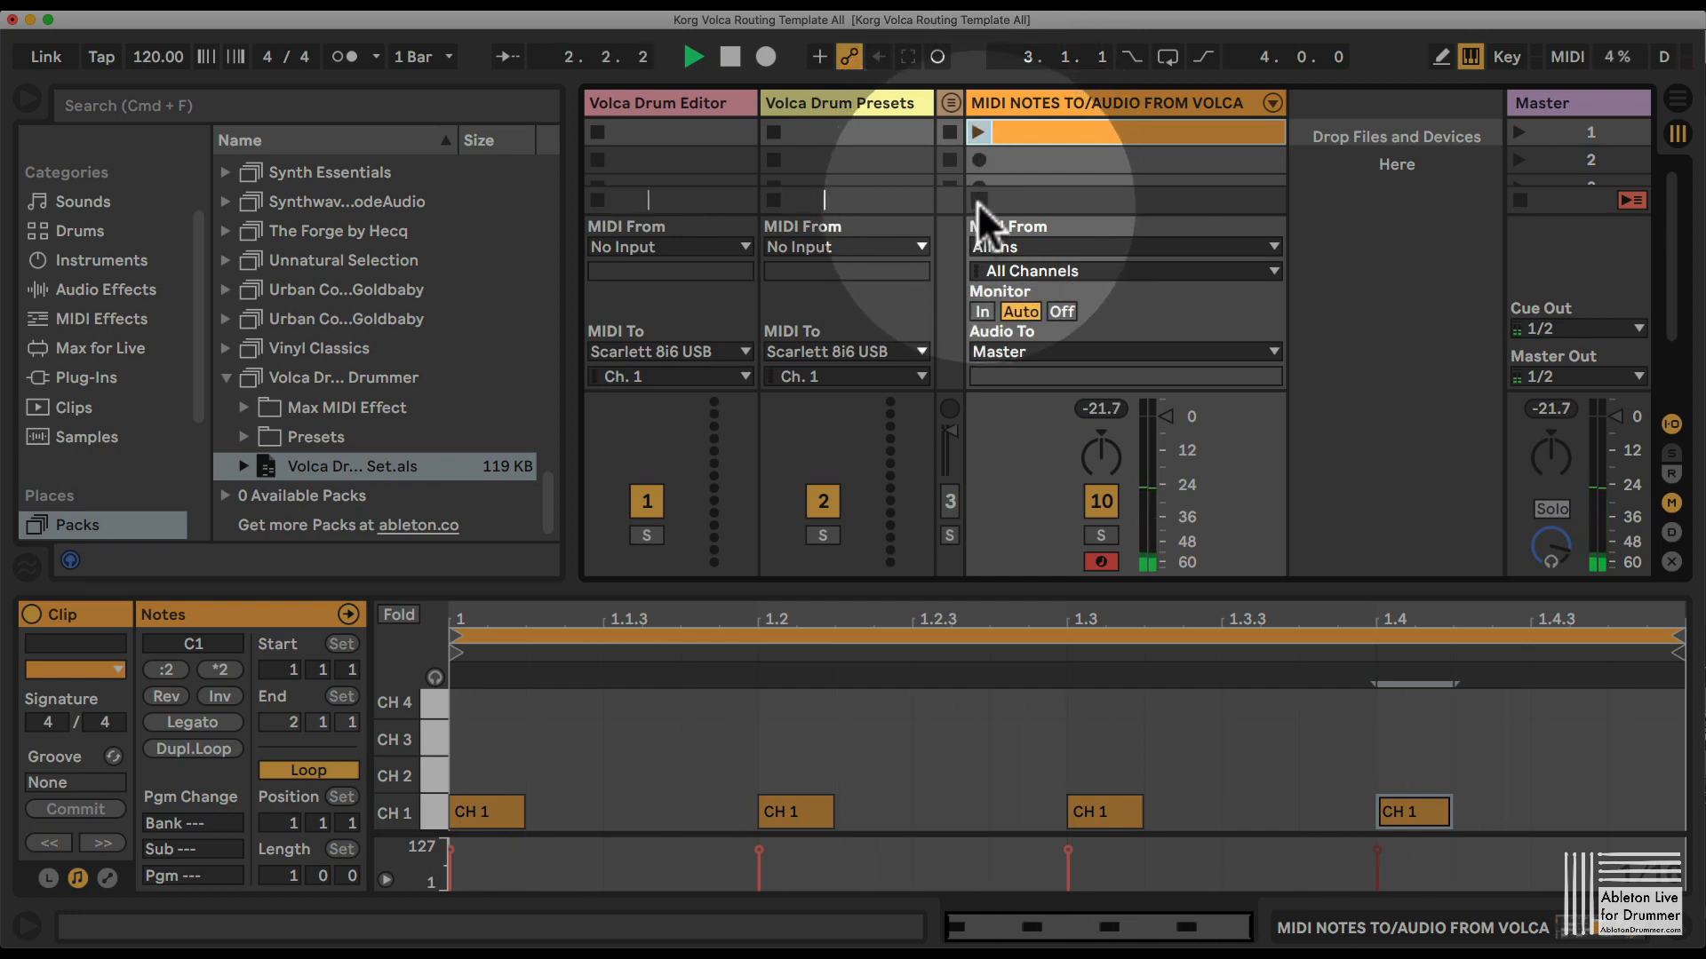
left_click(663, 103)
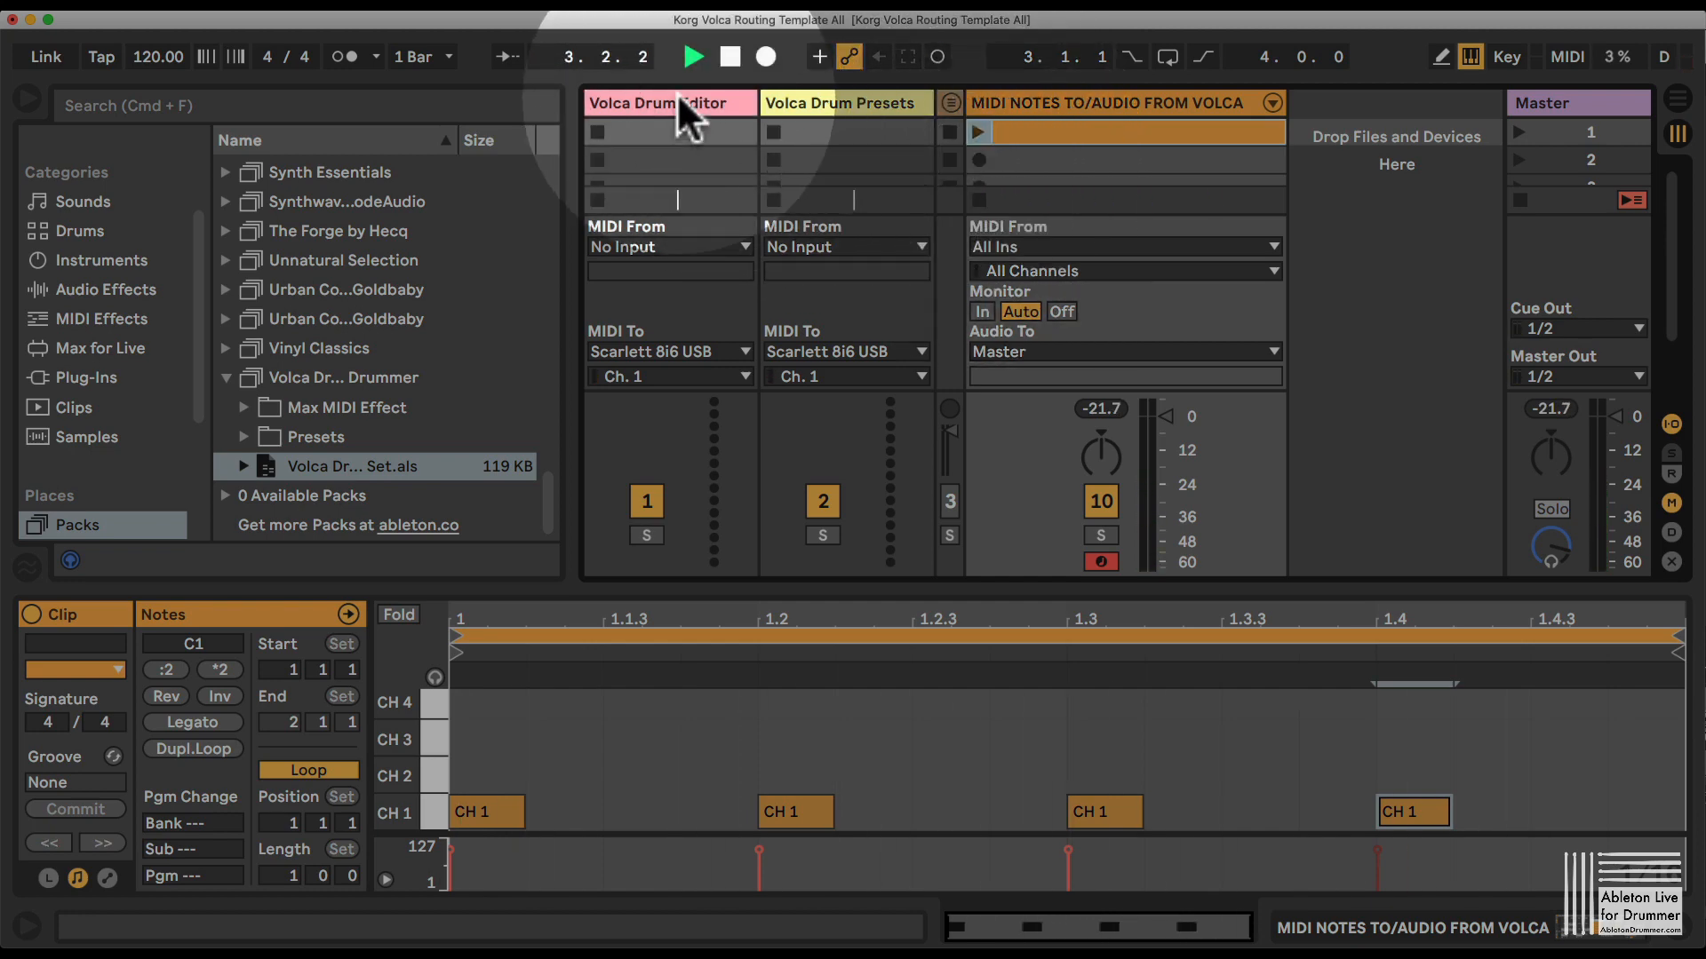
- Show the Volca Drum Editor device and browse drum parts 1, 3, 6 and back to 1
left_click(661, 103)
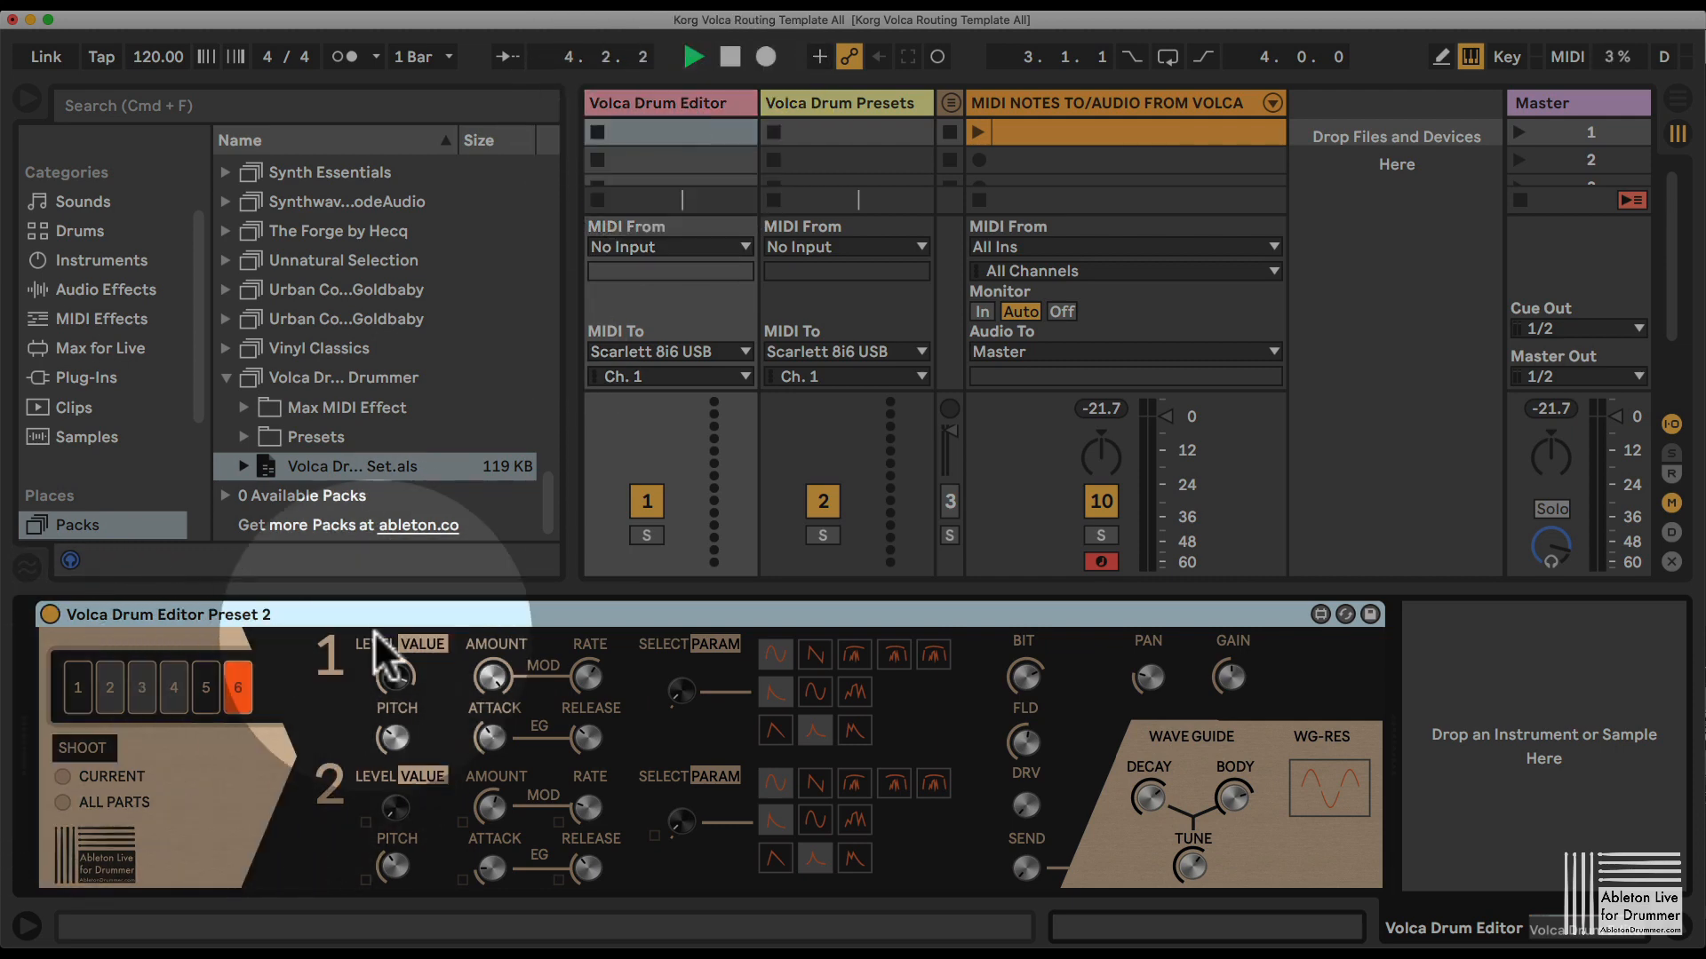
left_click(76, 686)
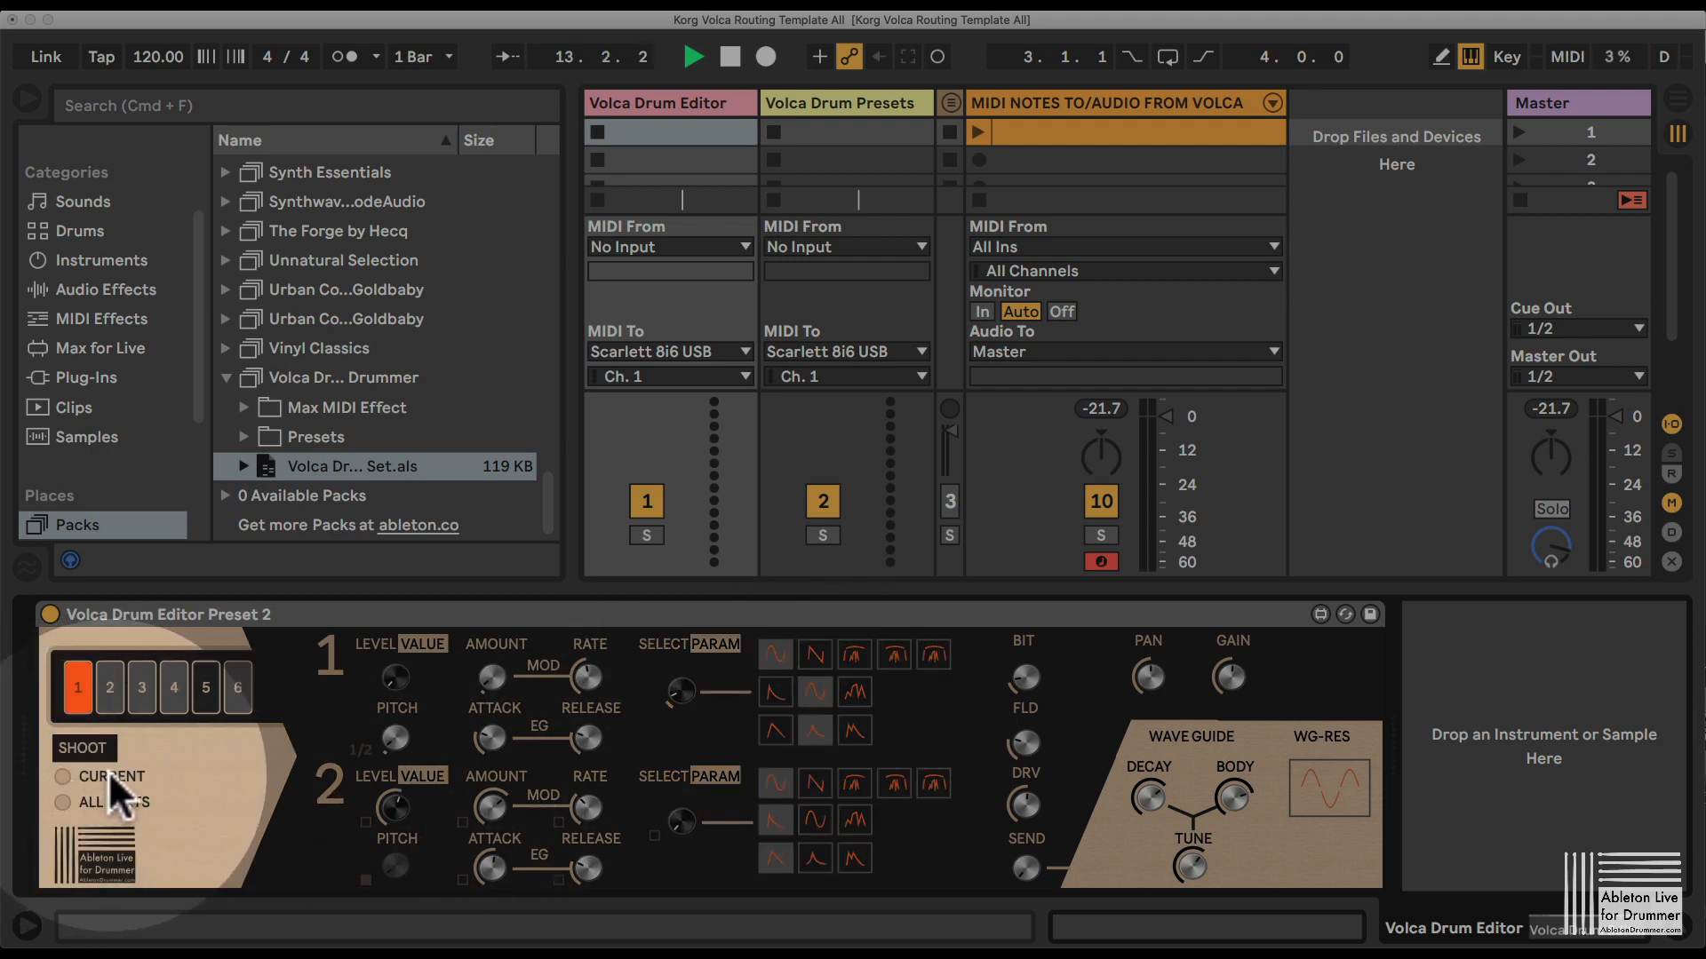
left_click(140, 685)
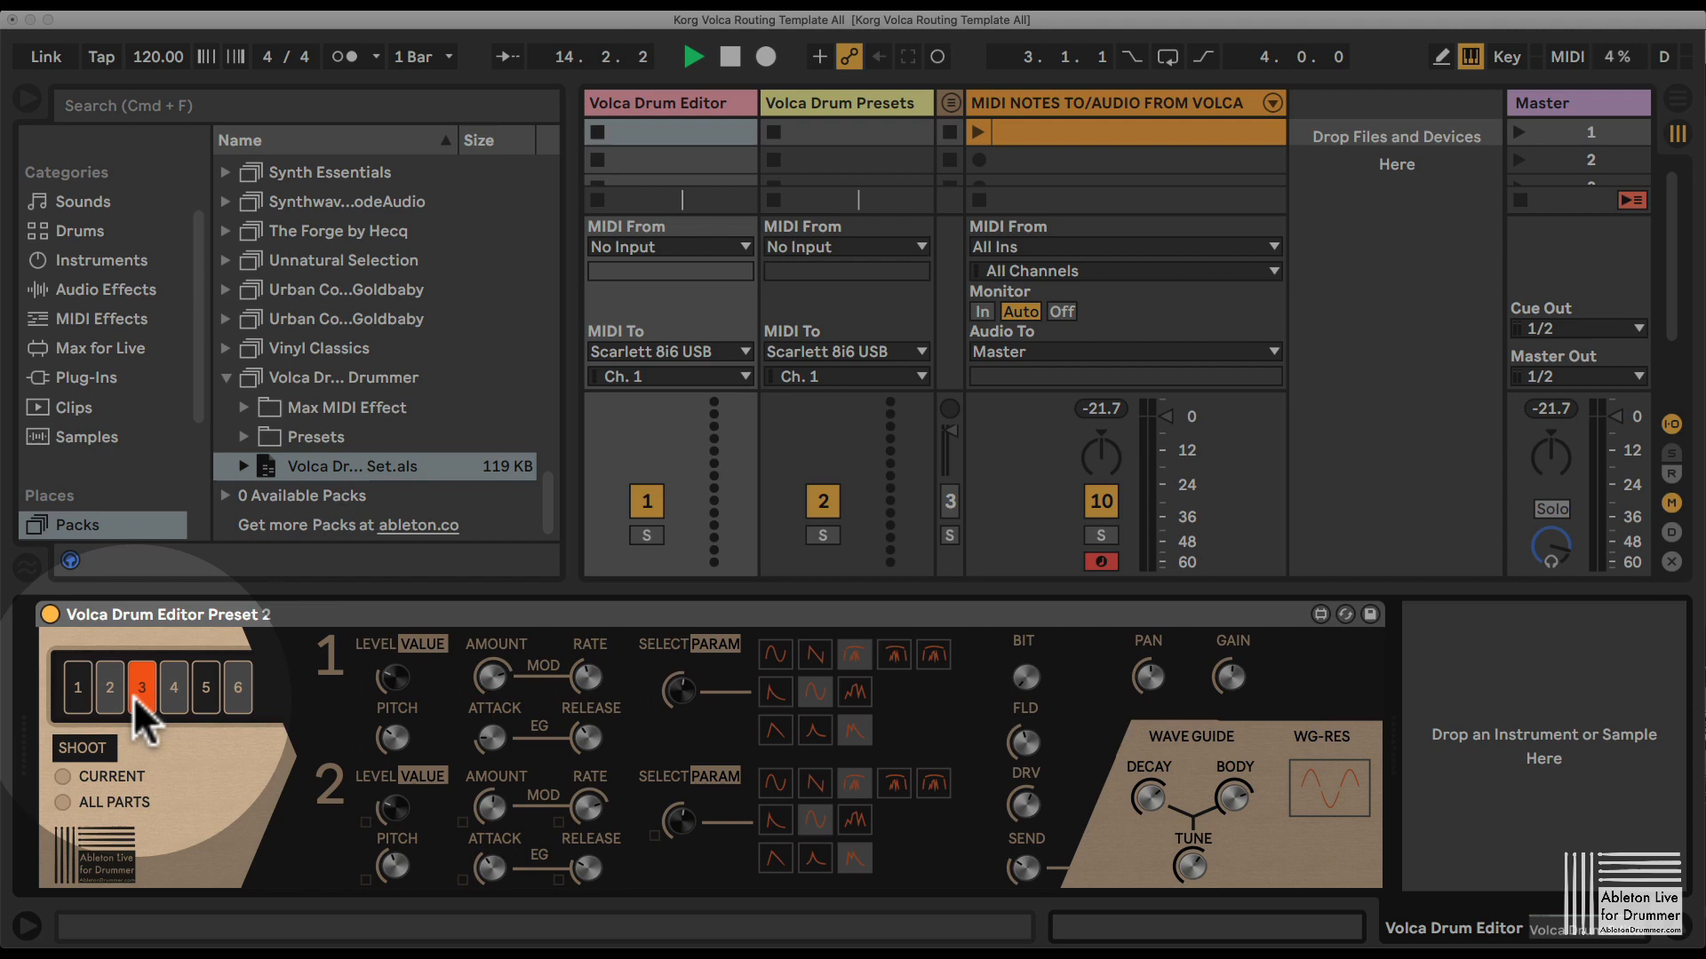
left_click(236, 686)
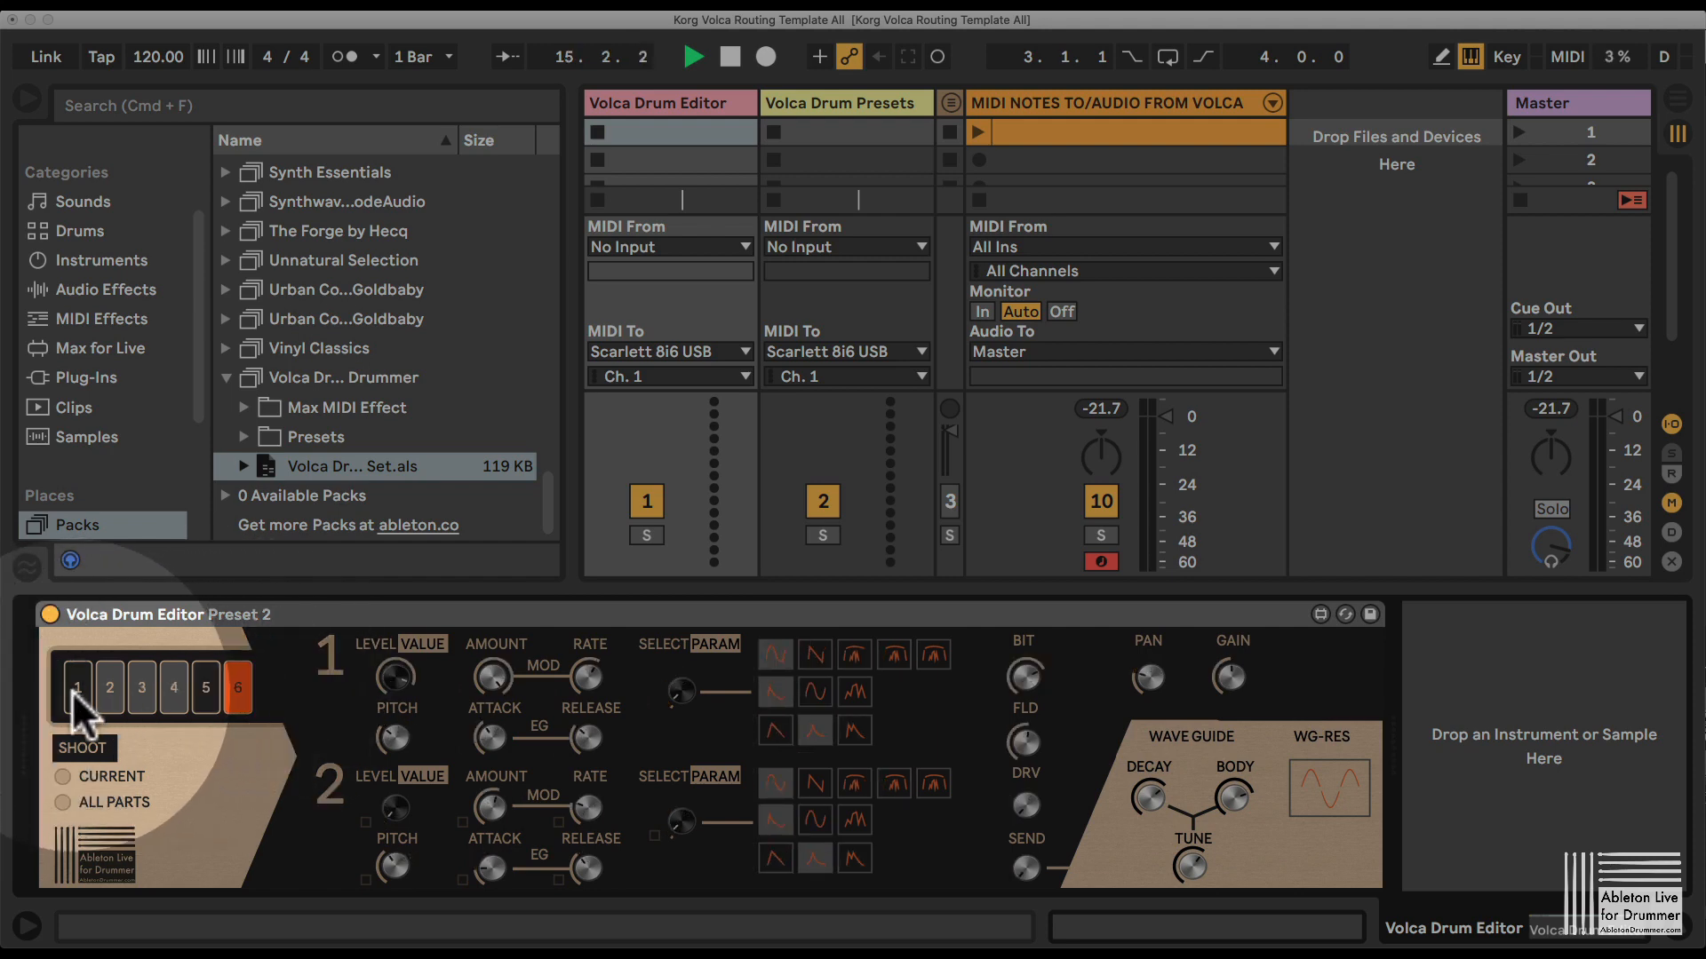
left_click(76, 686)
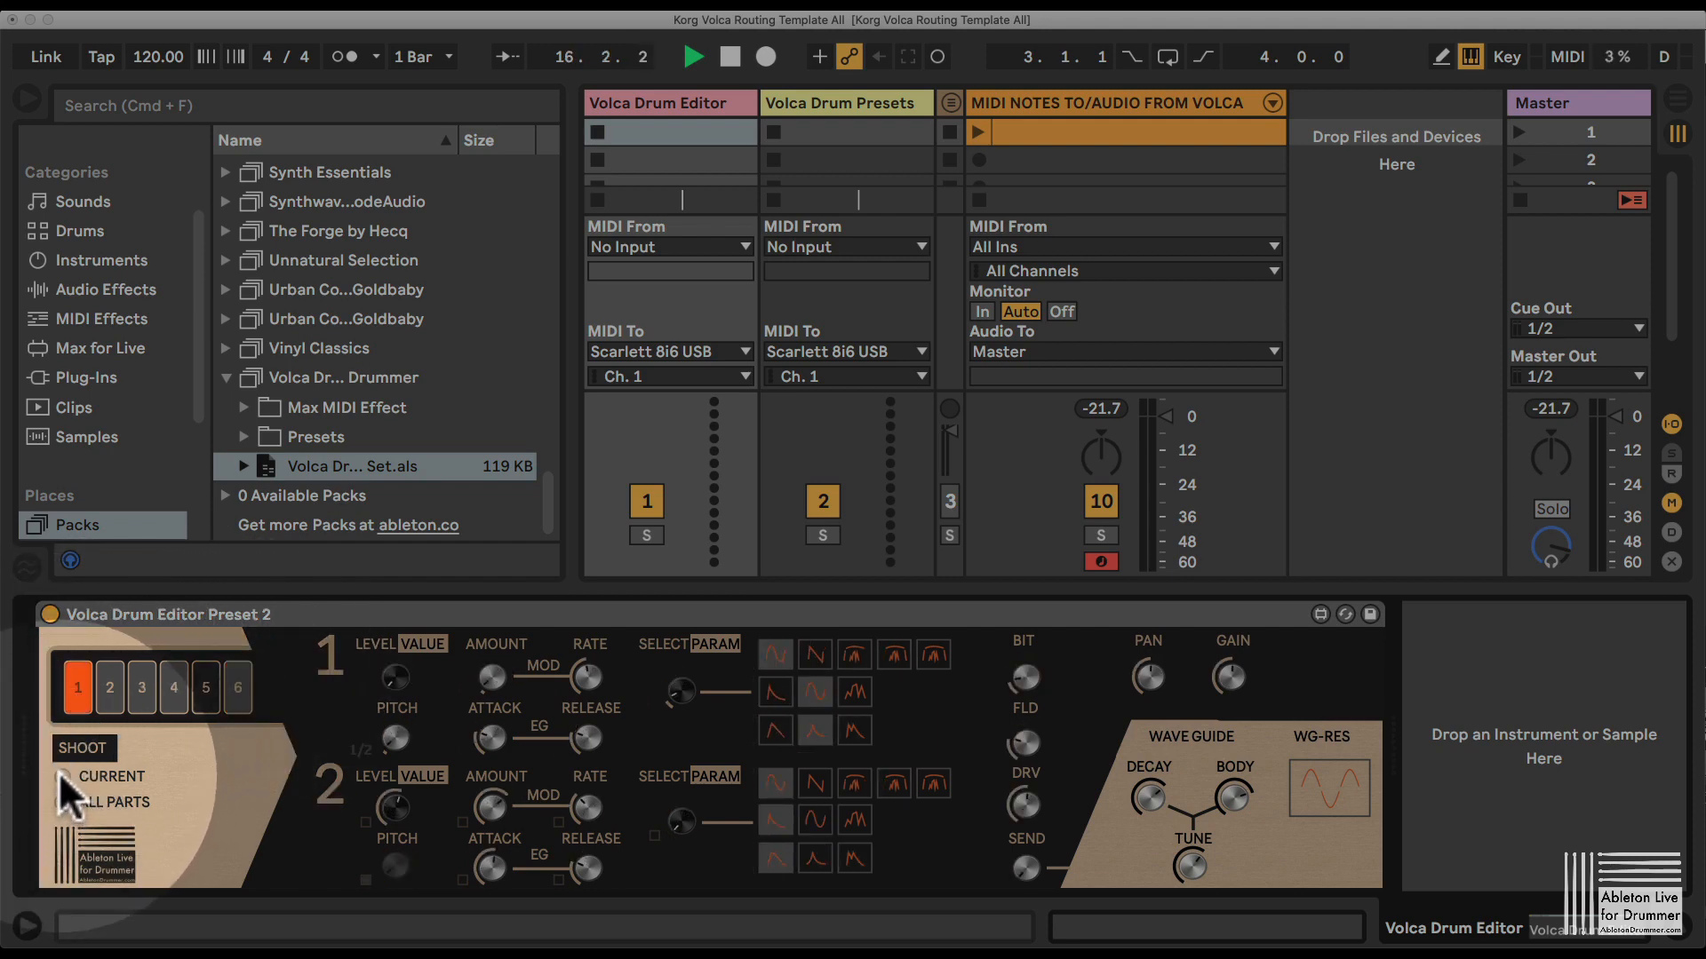
mouse_move(1403, 729)
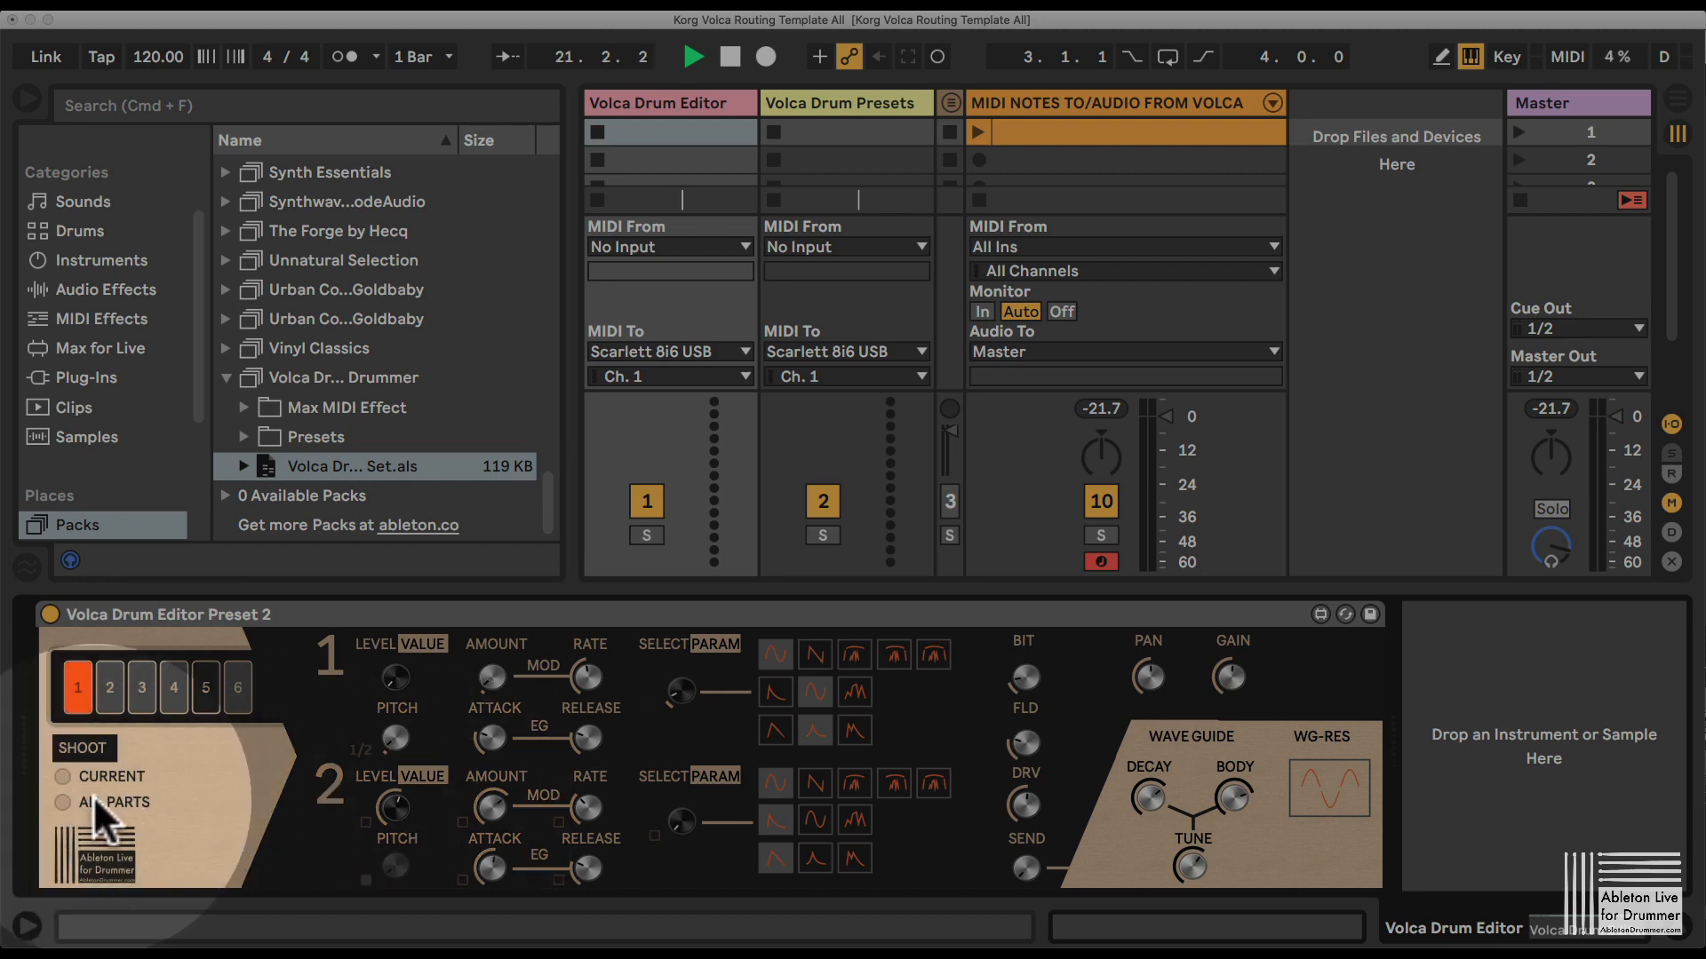
- Send the preset for all parts to the Volca, then leave drum part 1 selected
left_click(236, 686)
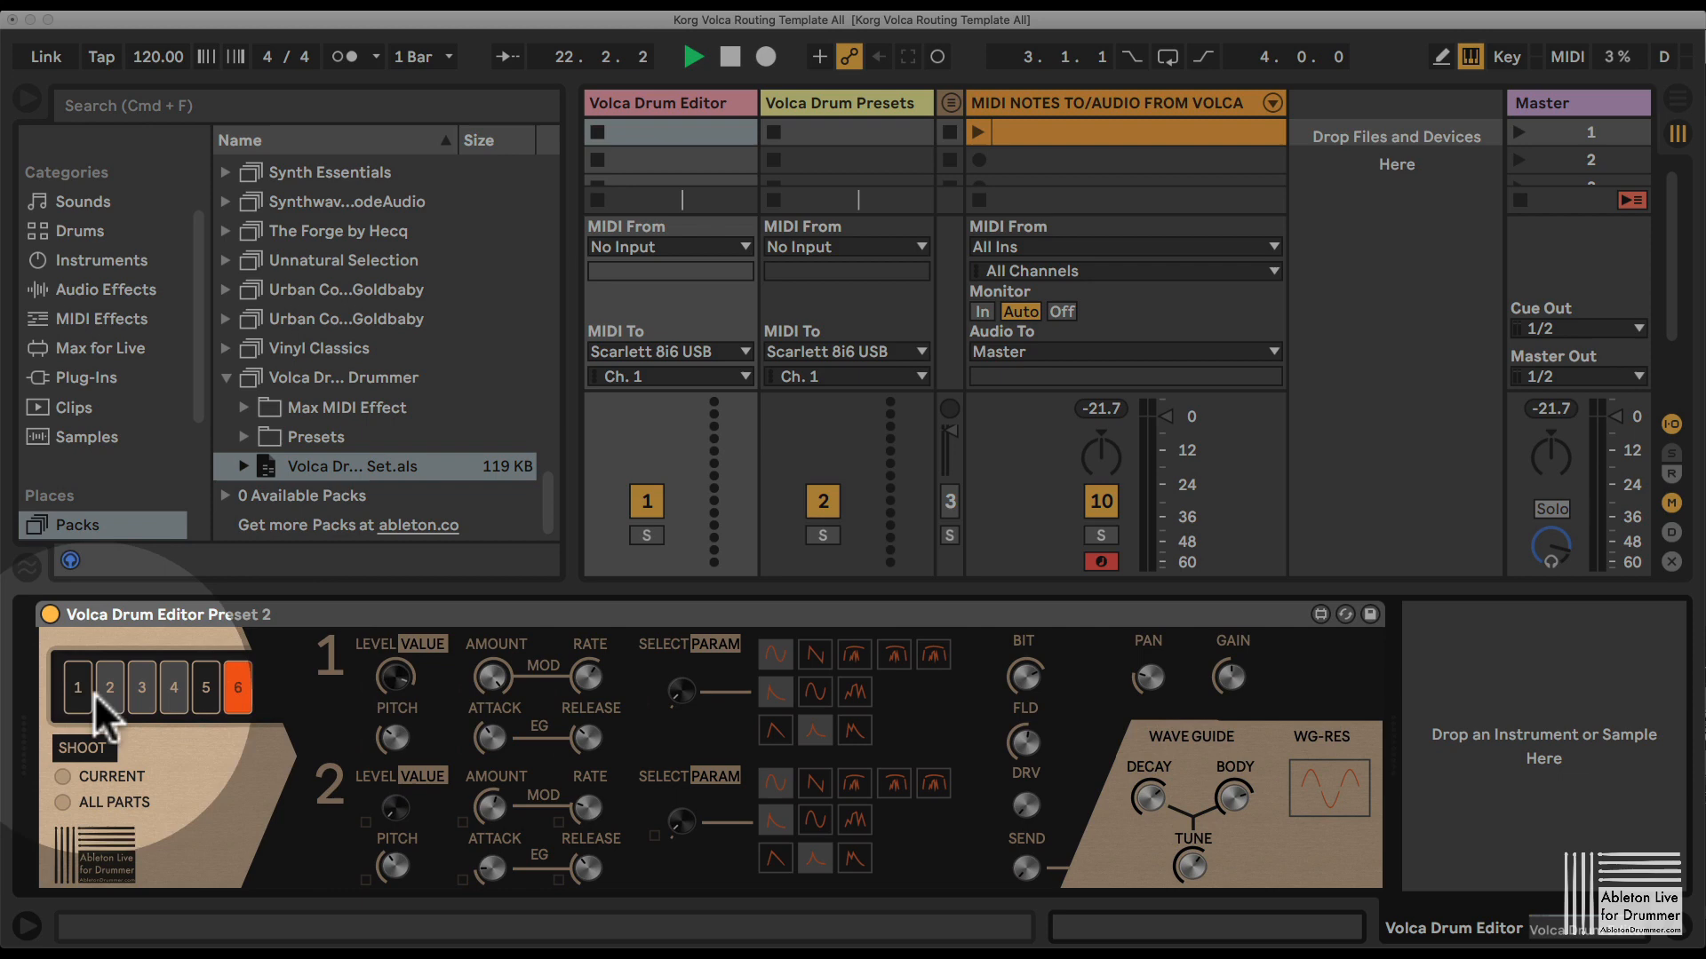
mouse_move(206, 718)
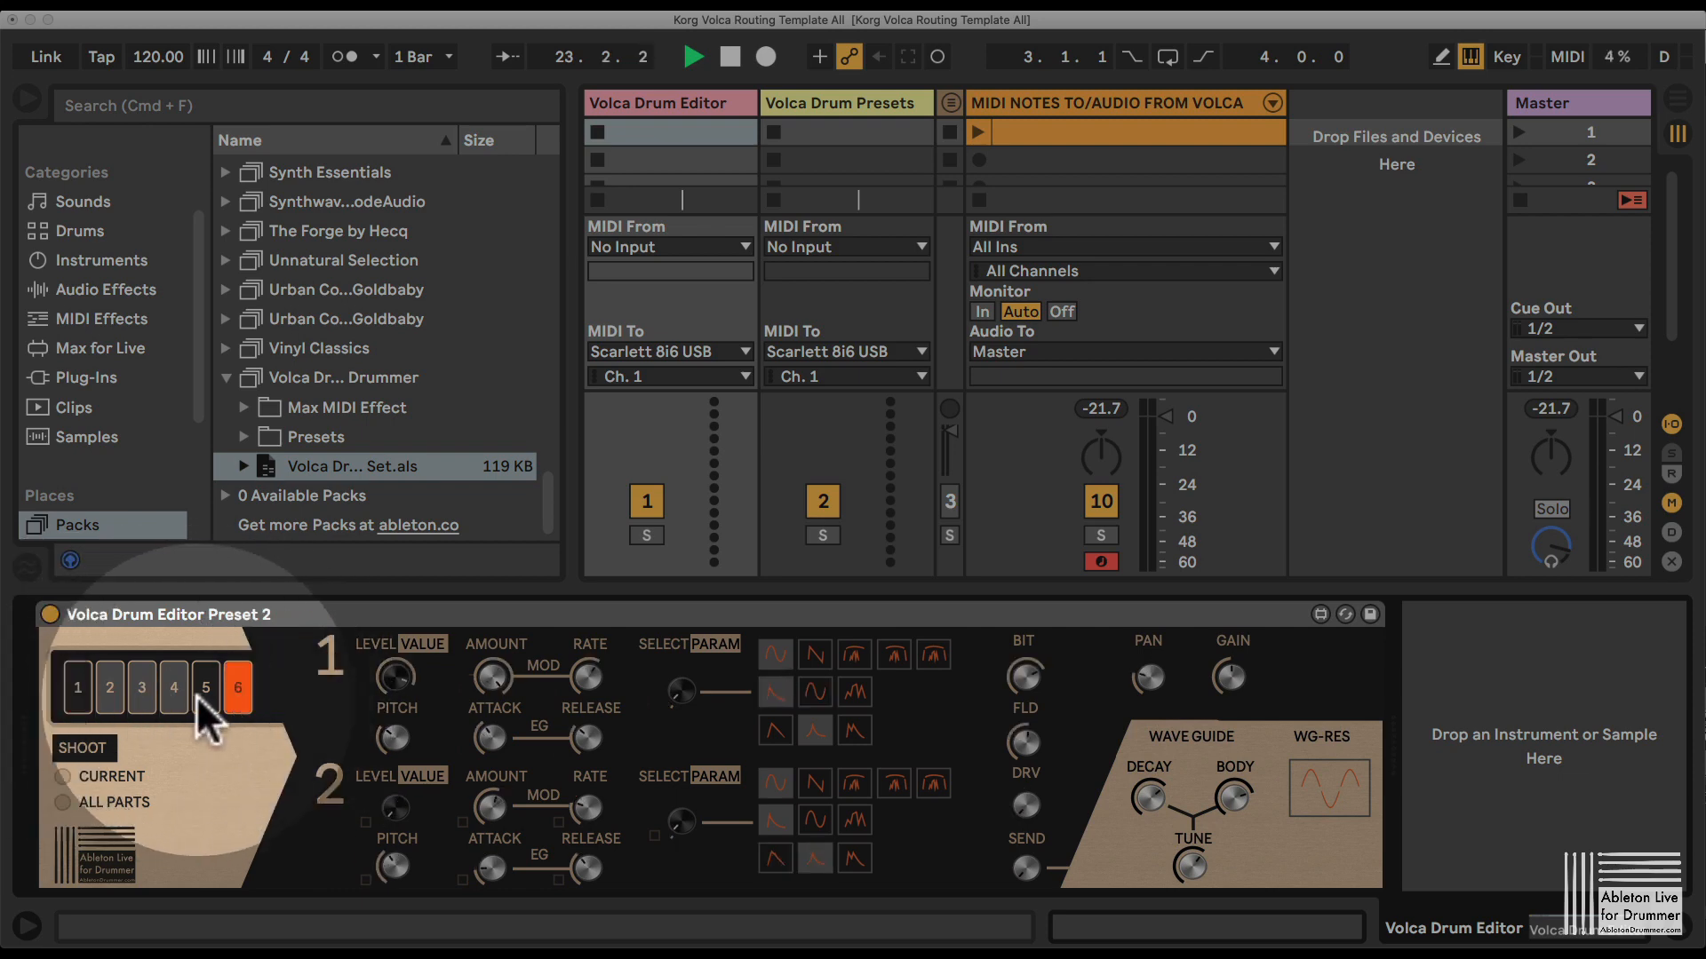
left_click(108, 688)
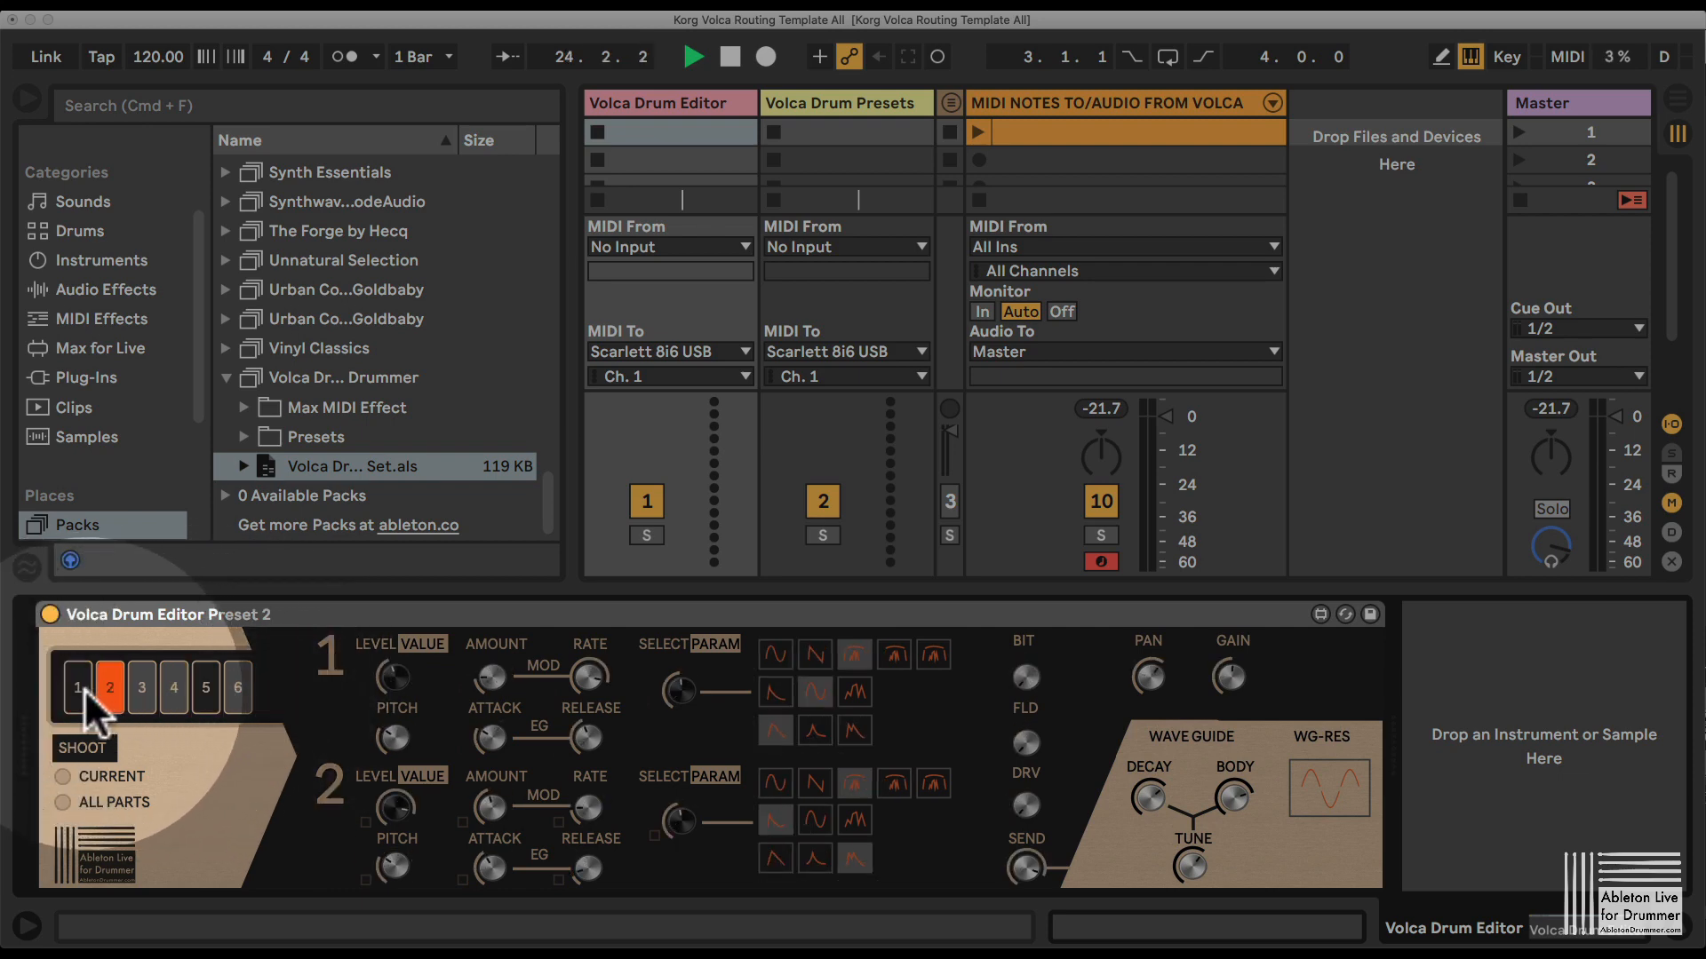
left_click(76, 685)
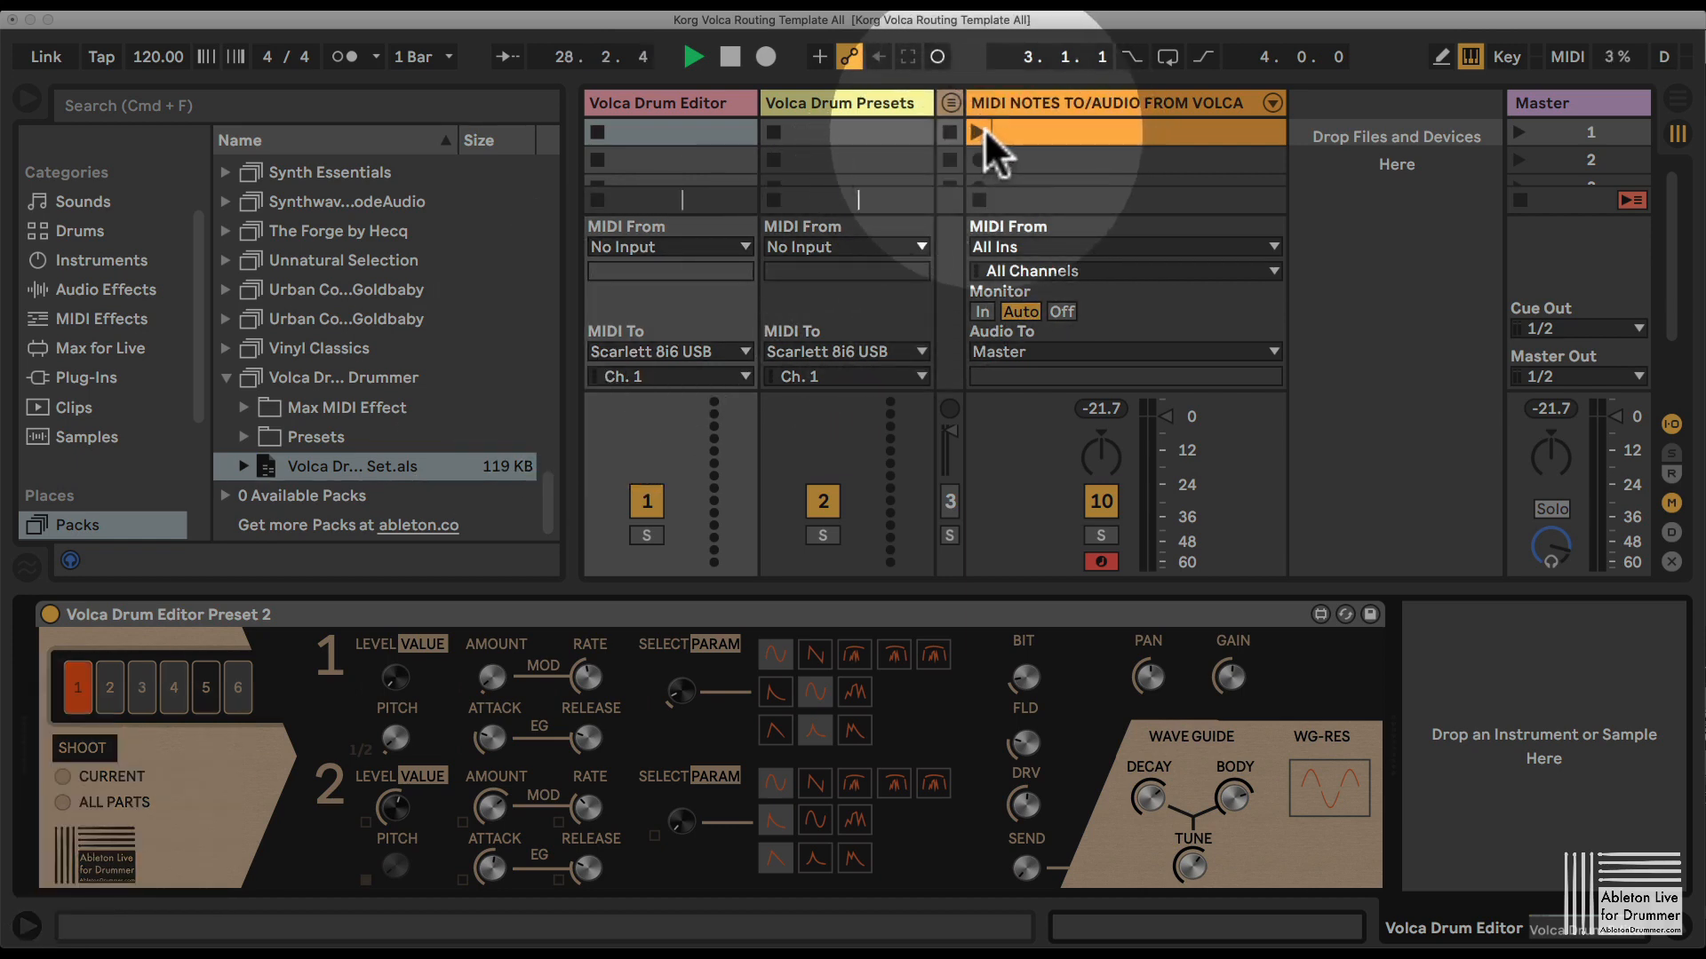
- Relaunch the first Volca-track clip to hear playback with the freshly sent preset
left_click(977, 130)
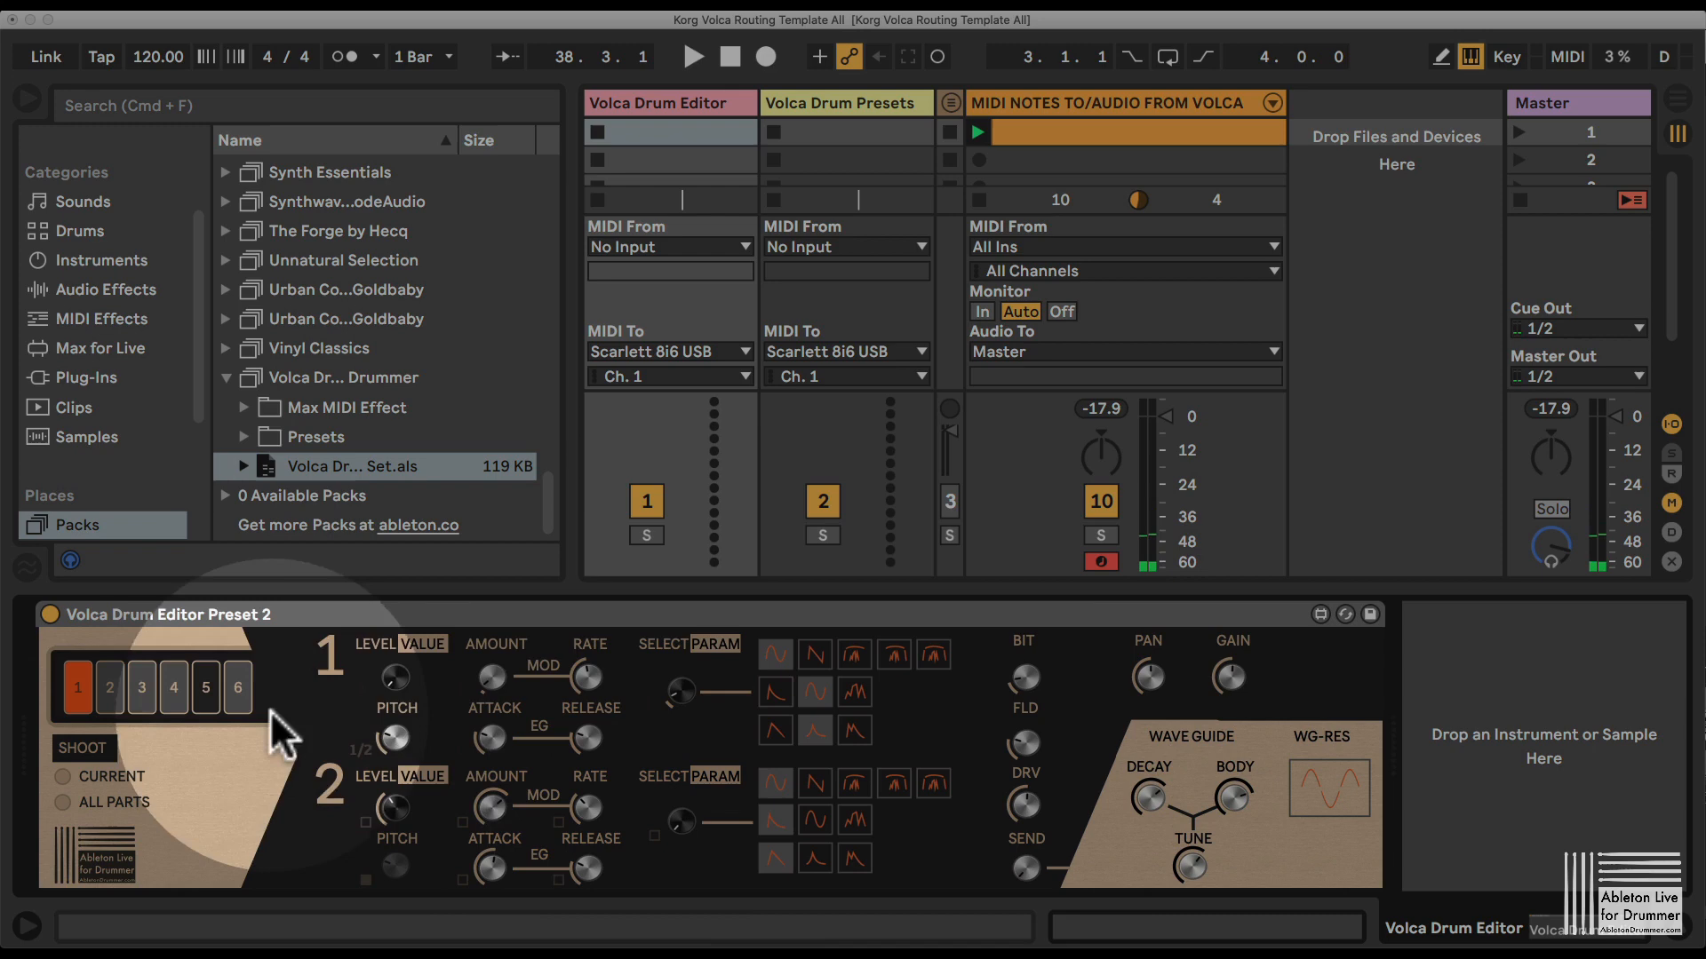
mouse_move(1077, 778)
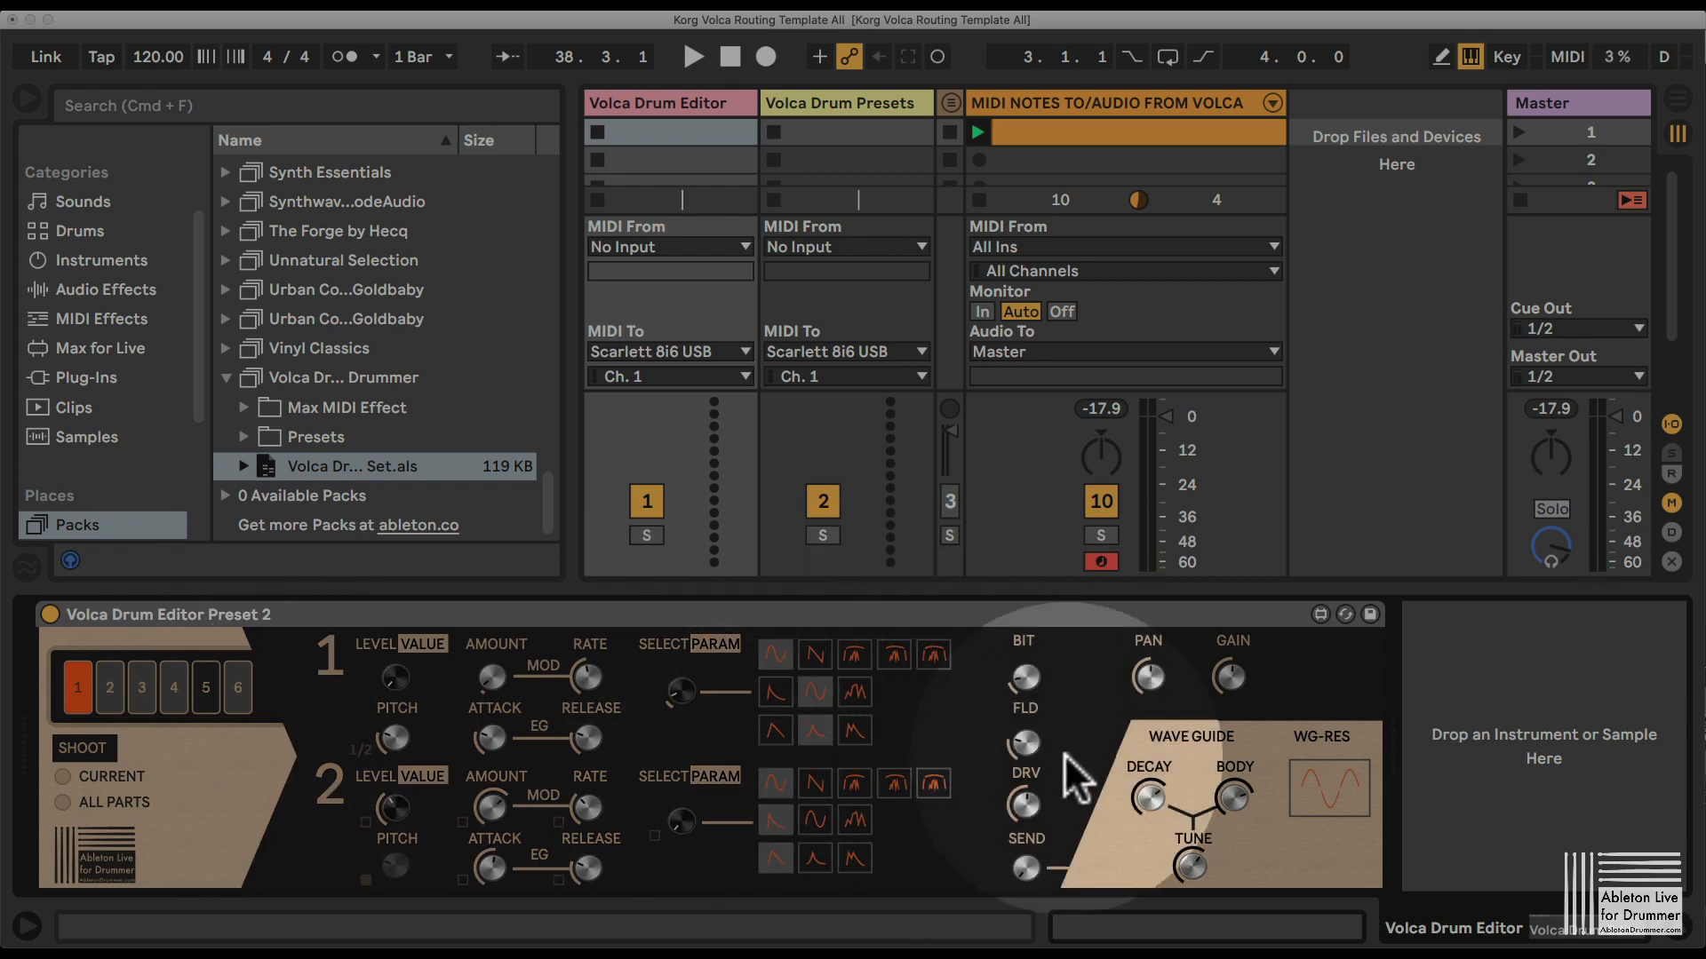
mouse_move(375, 902)
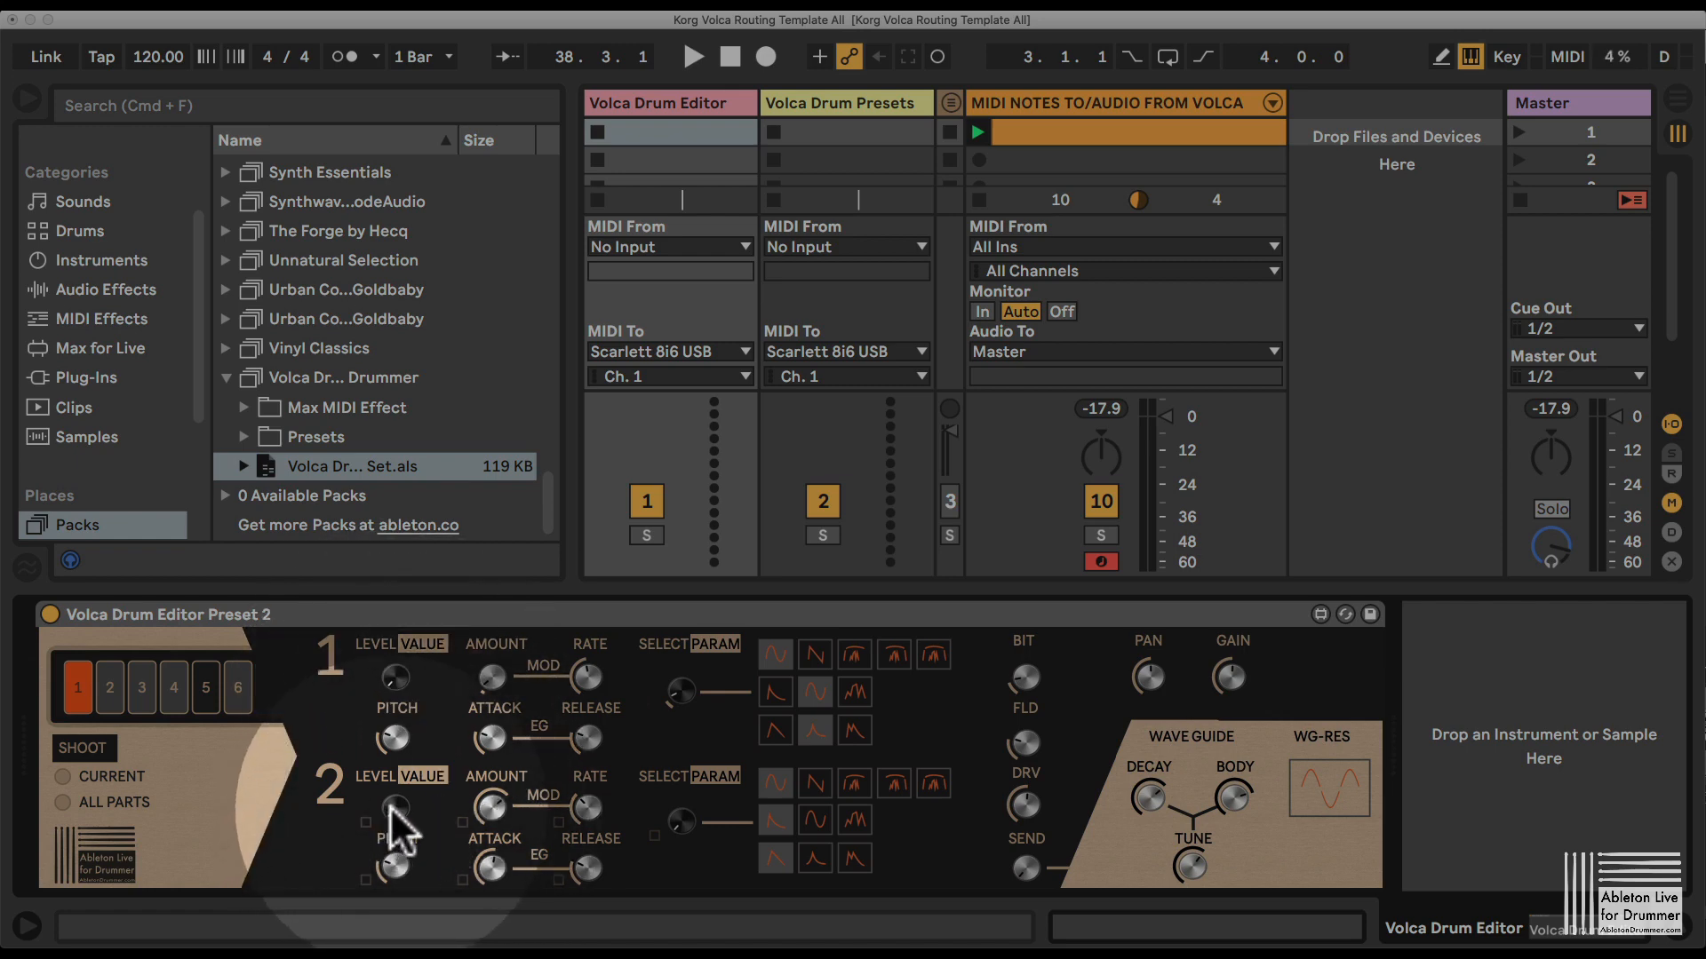
mouse_move(364, 707)
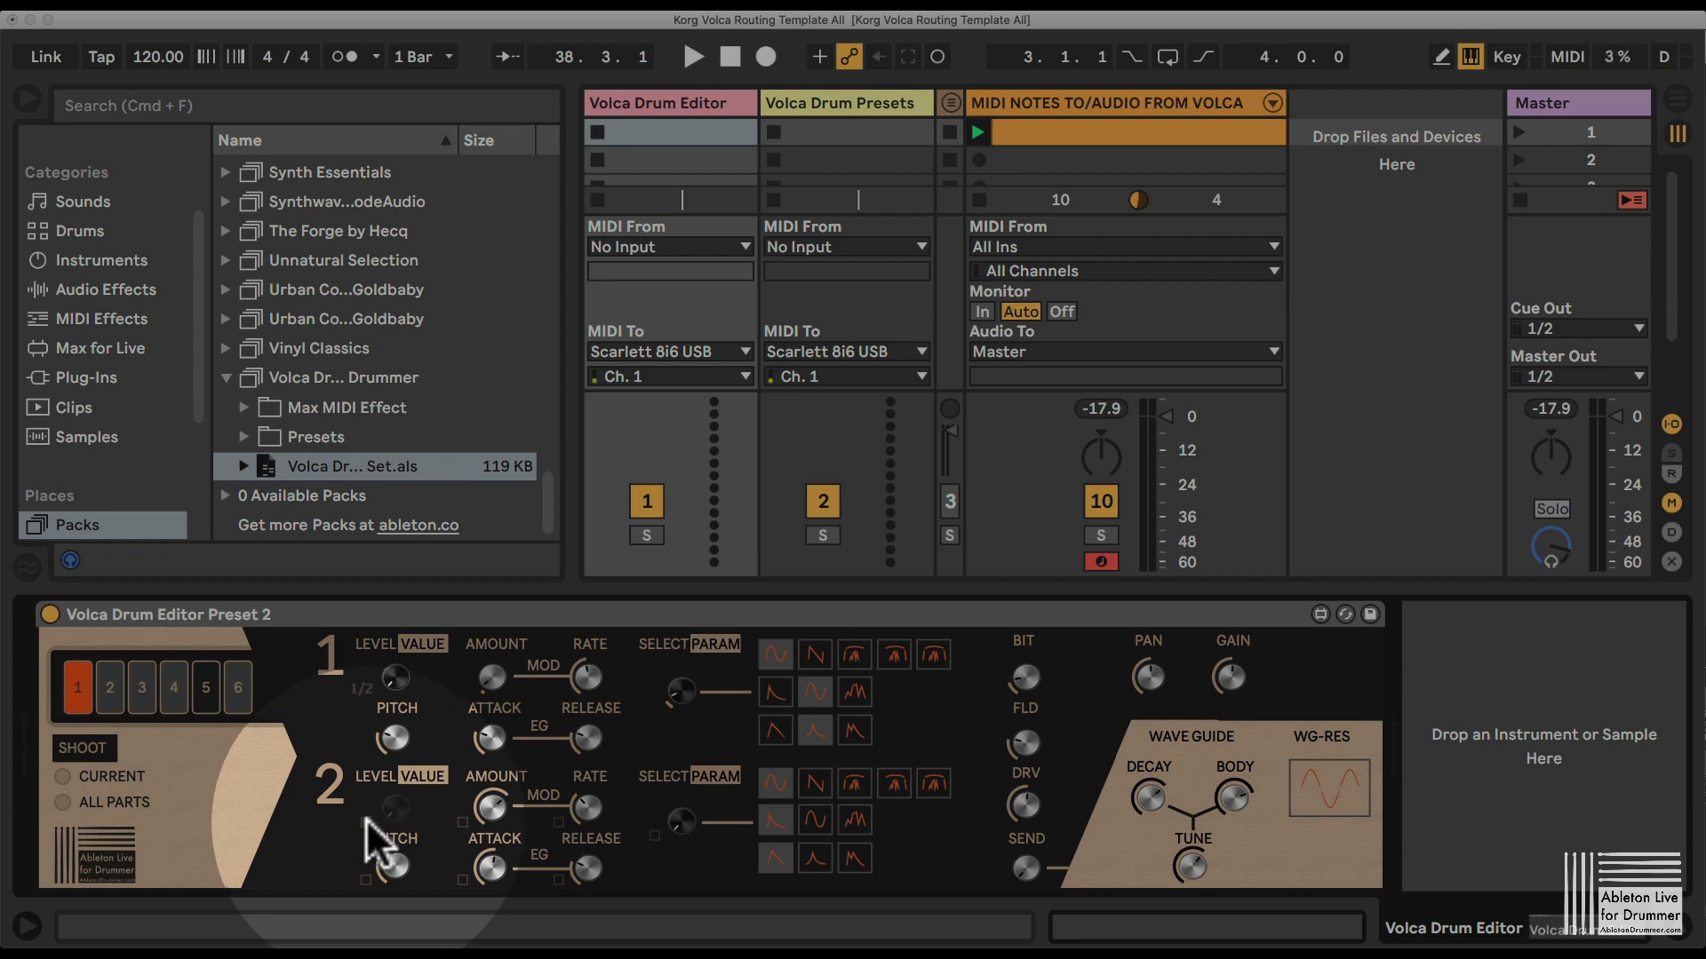
mouse_move(423, 835)
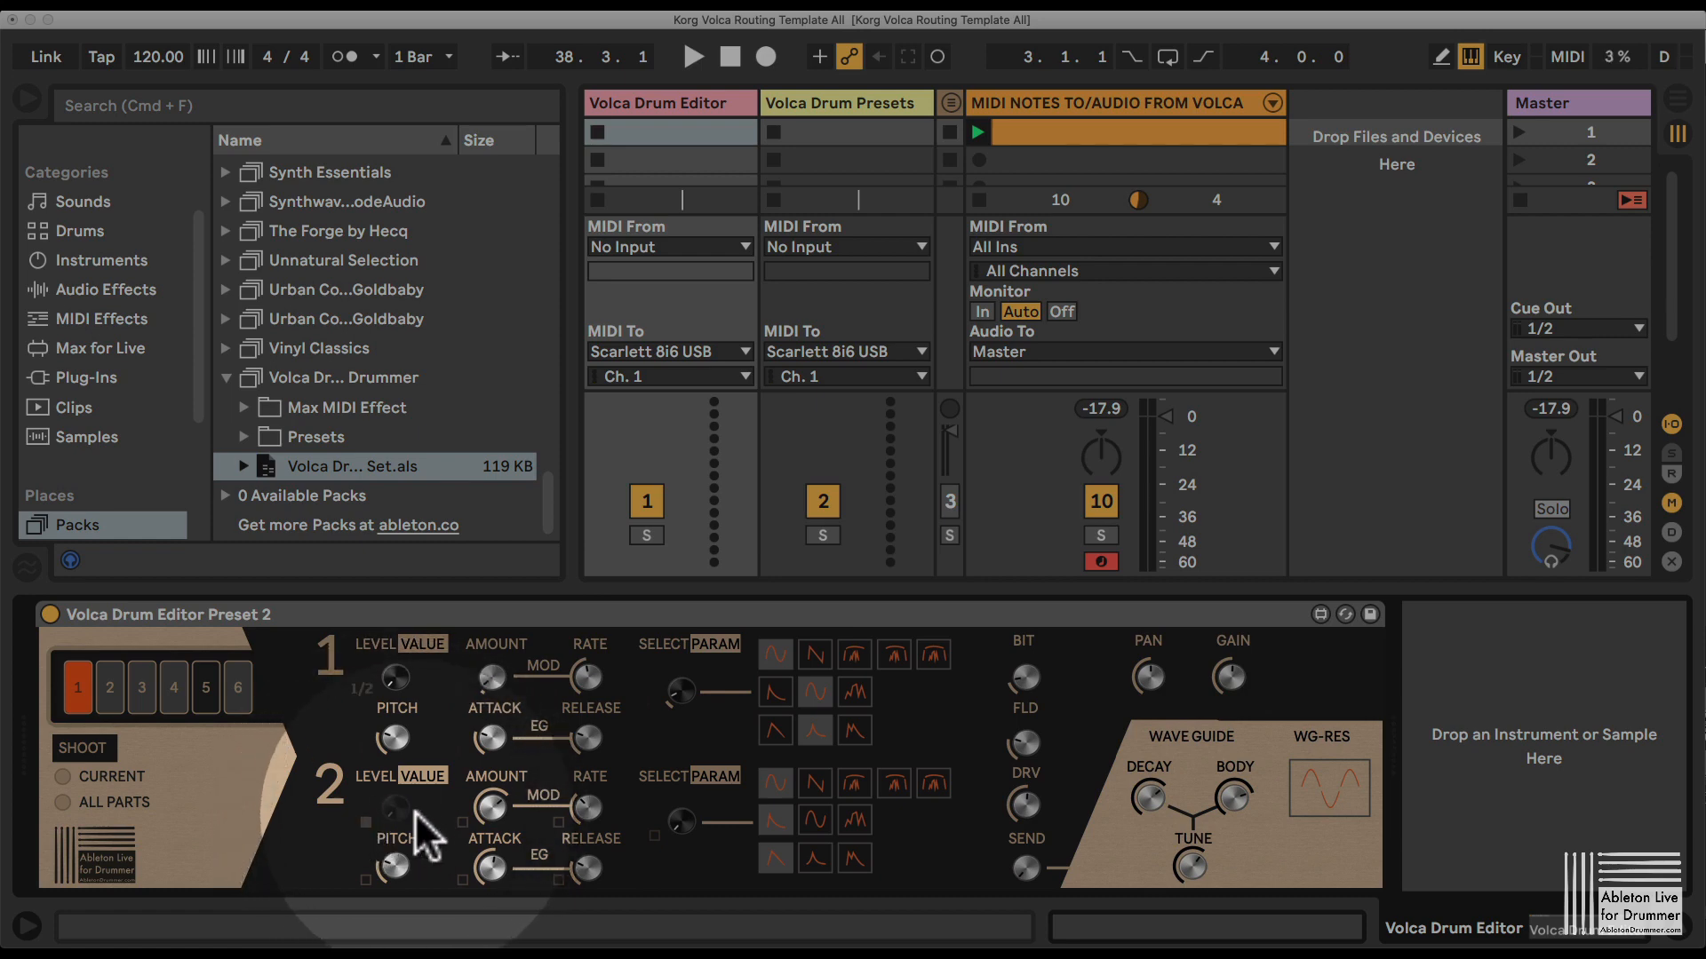
mouse_move(385, 827)
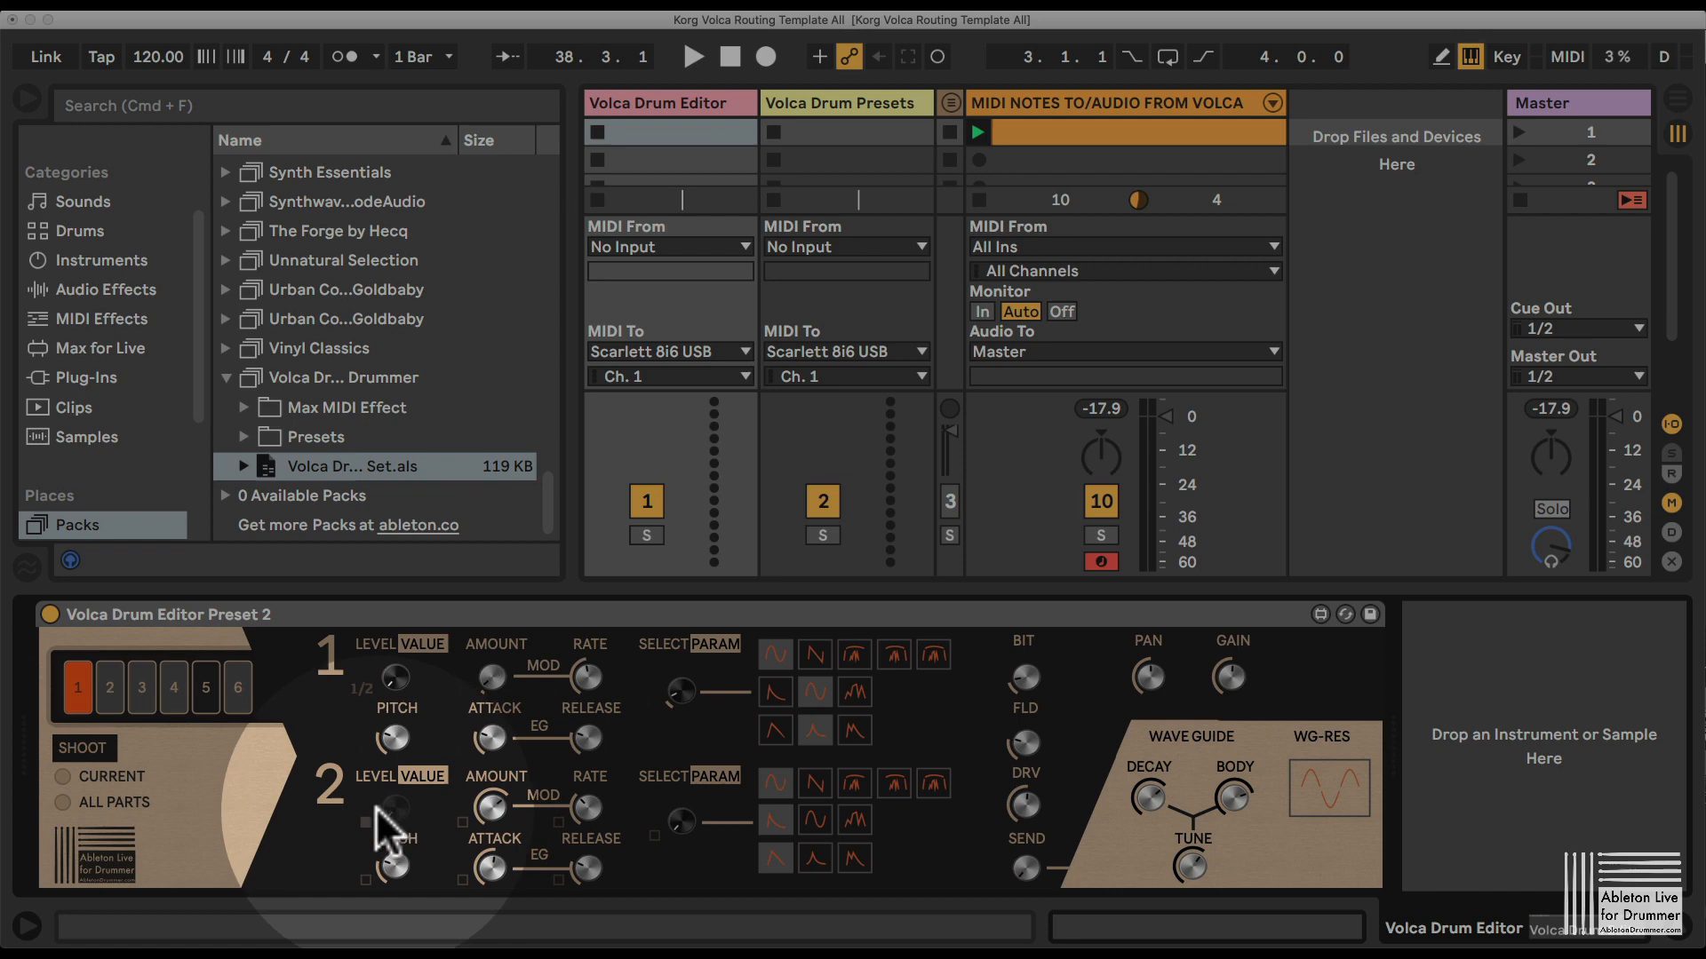
mouse_move(403, 762)
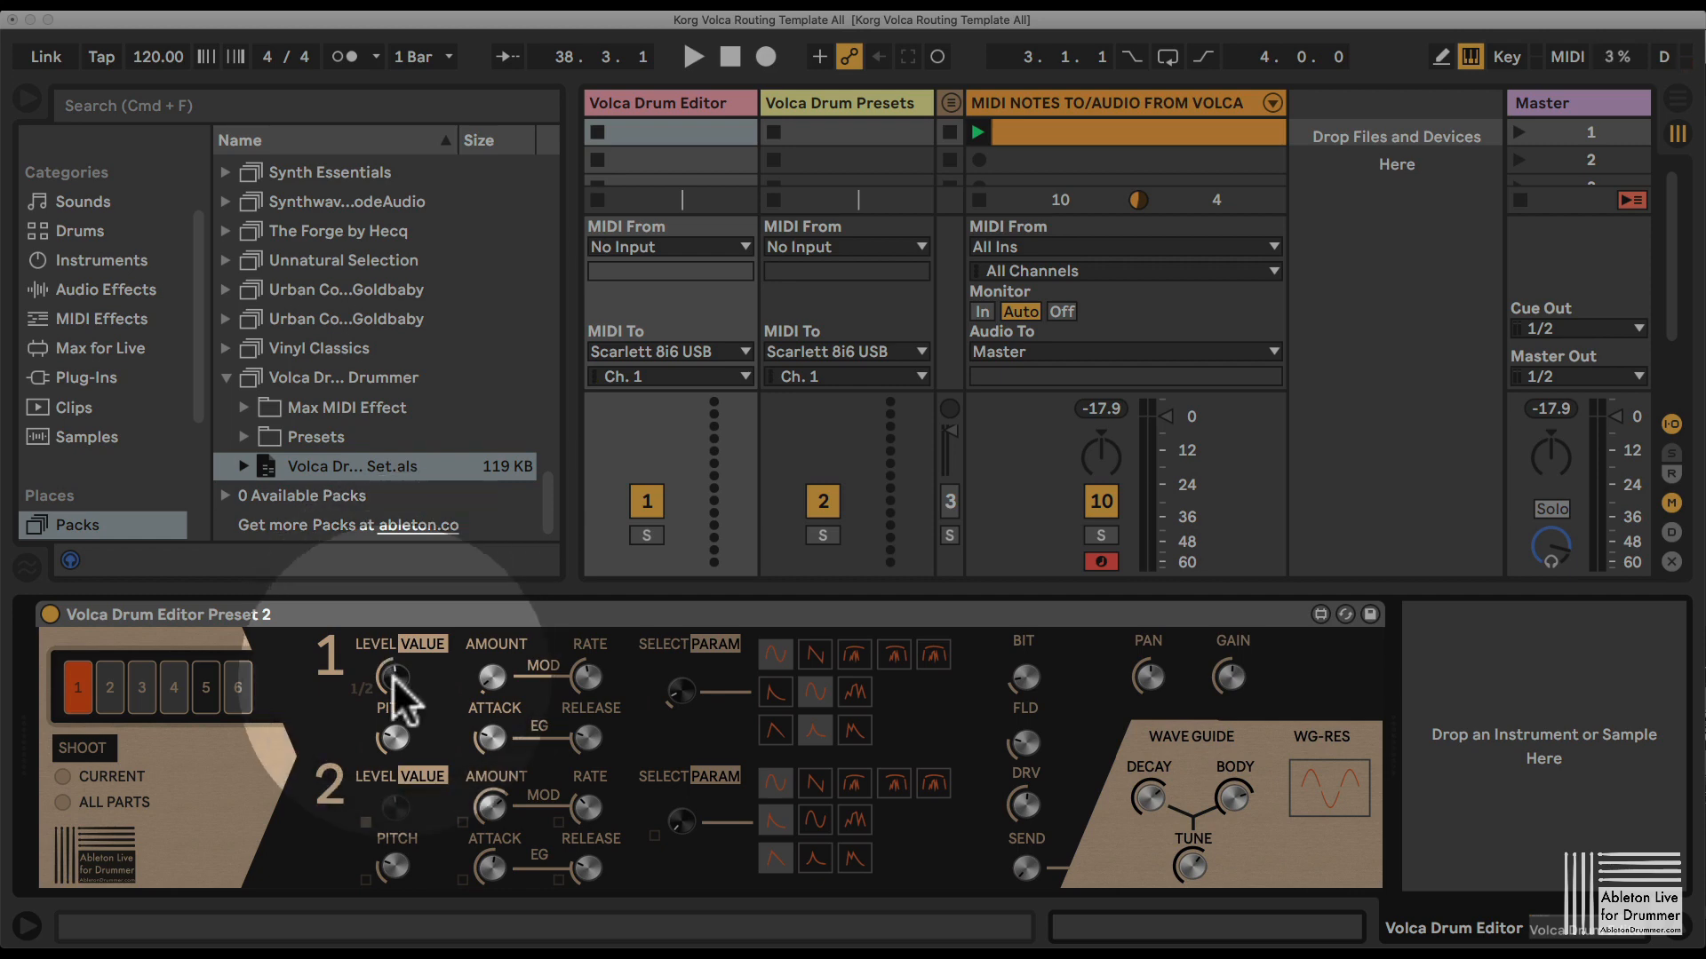
mouse_move(396, 824)
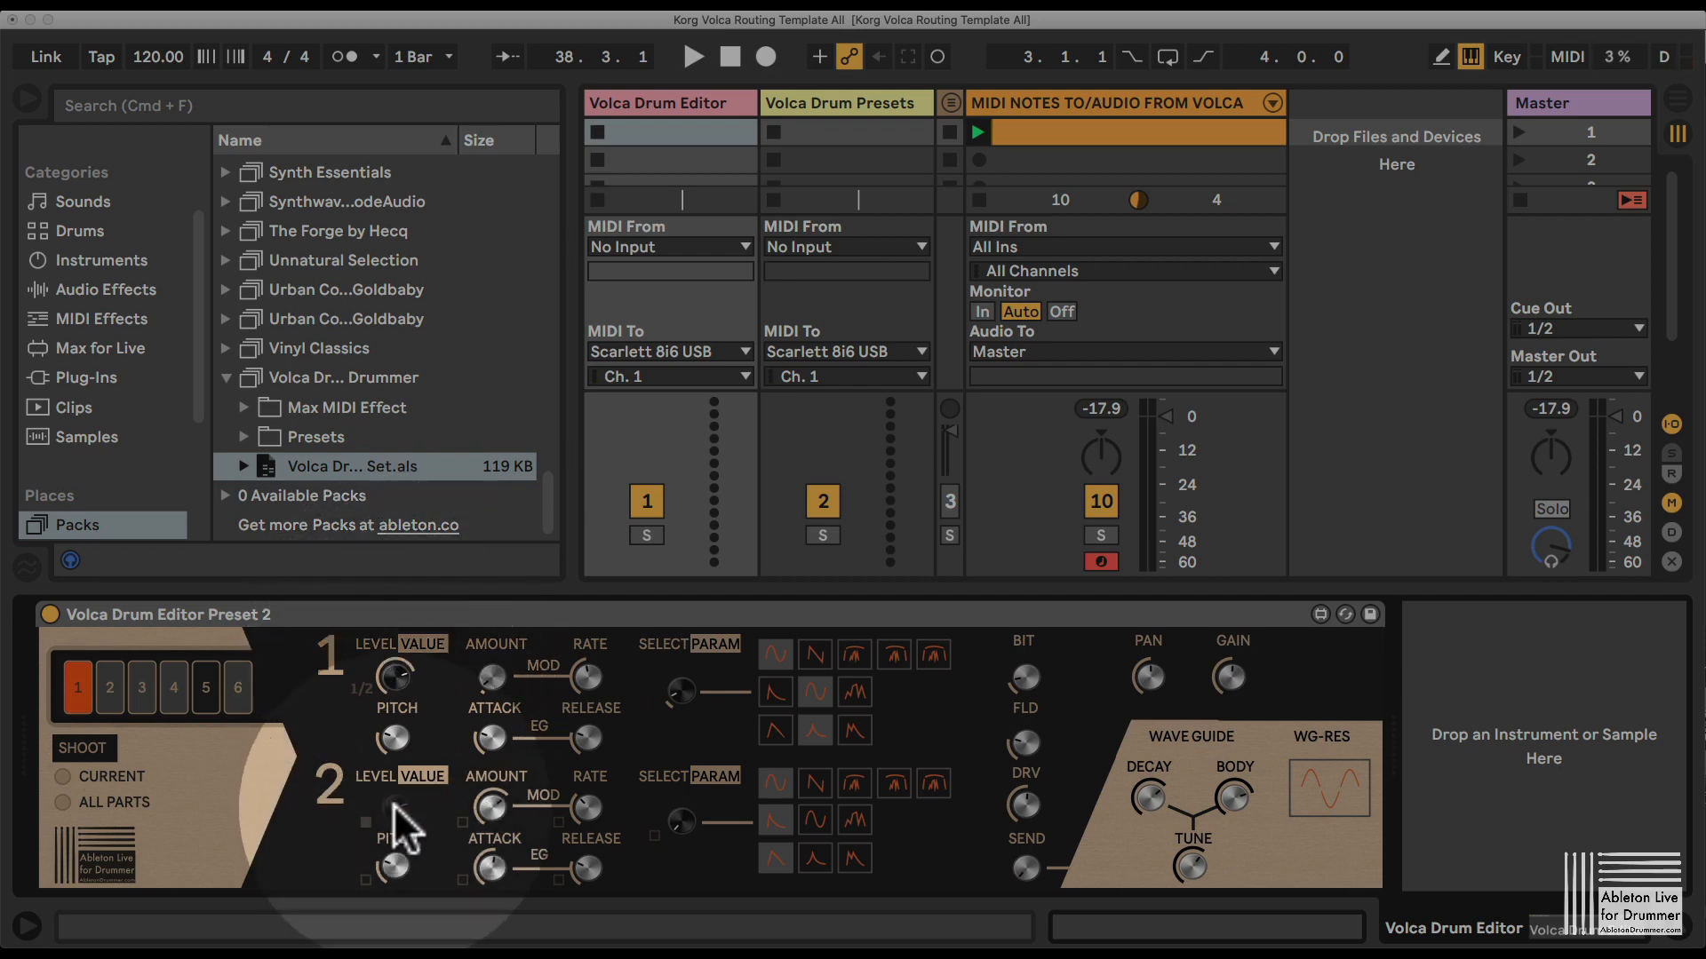